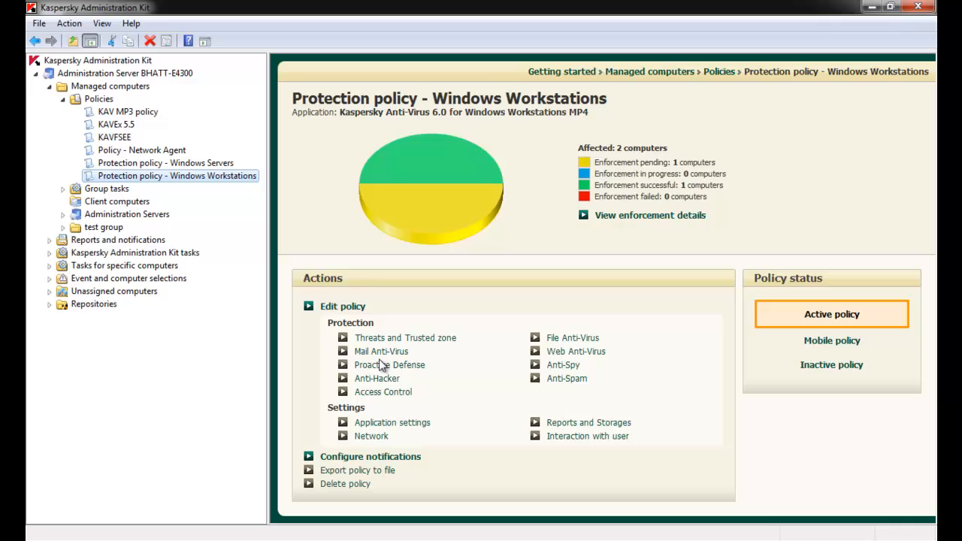
{"action": "mouse_move", "coordinate": [376, 378]}
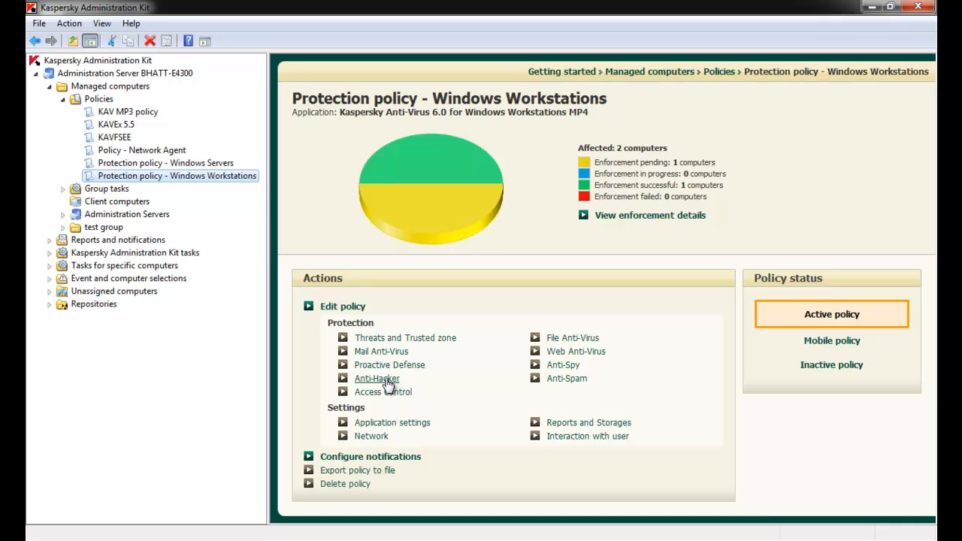
Open the policy's Anti-Hacker properties on the Protection tab.
{"action": "left_click", "coordinate": [376, 379]}
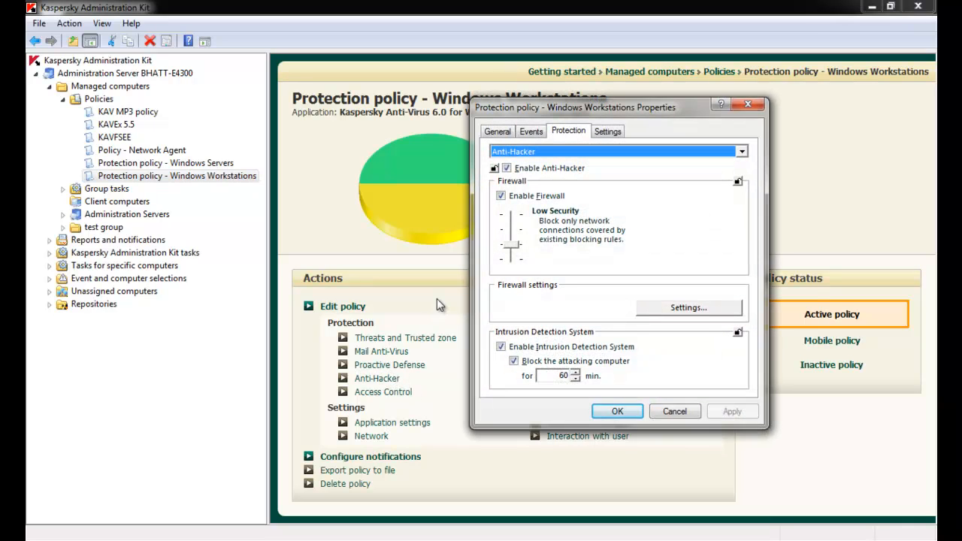
{"action": "mouse_move", "coordinate": [473, 294]}
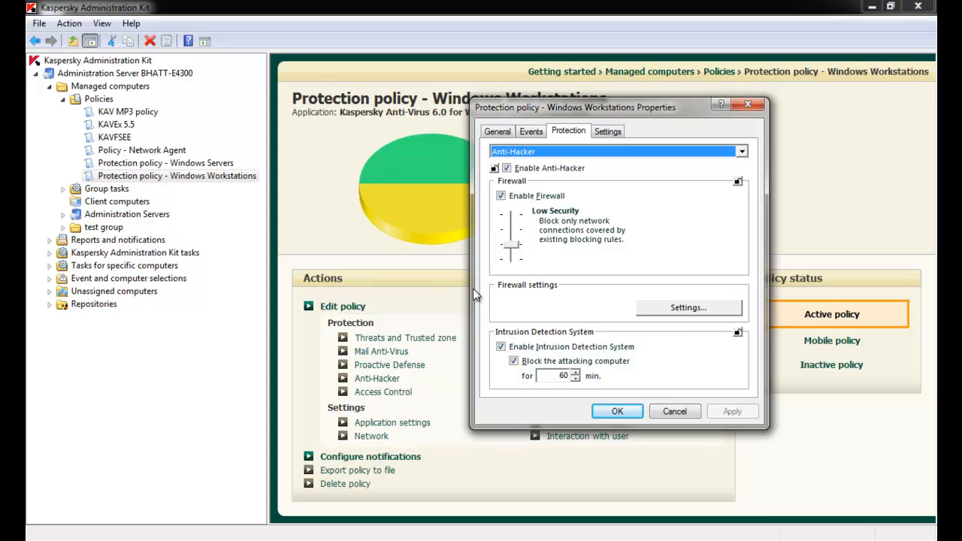
{"action": "mouse_move", "coordinate": [544, 294]}
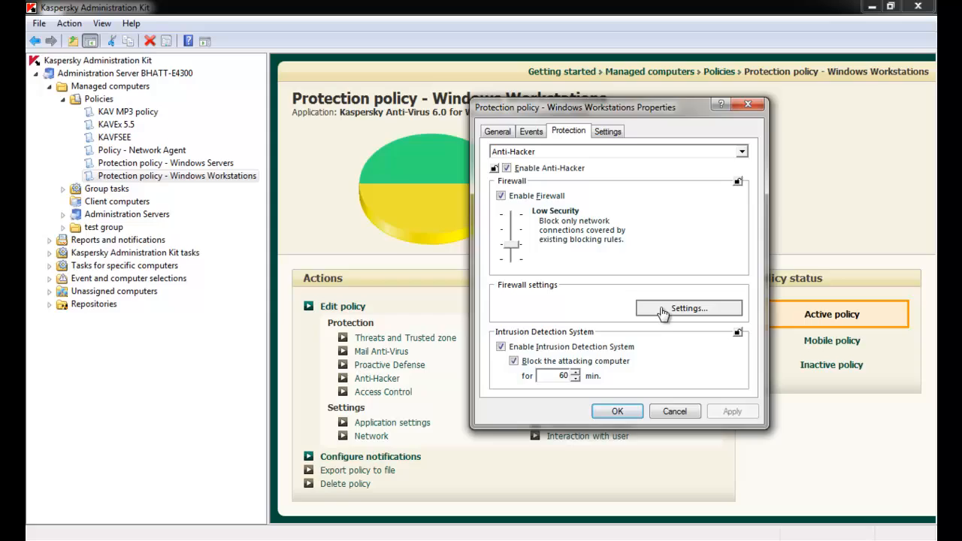
Open the detailed firewall settings listing per-application rules.
{"action": "left_click", "coordinate": [688, 308]}
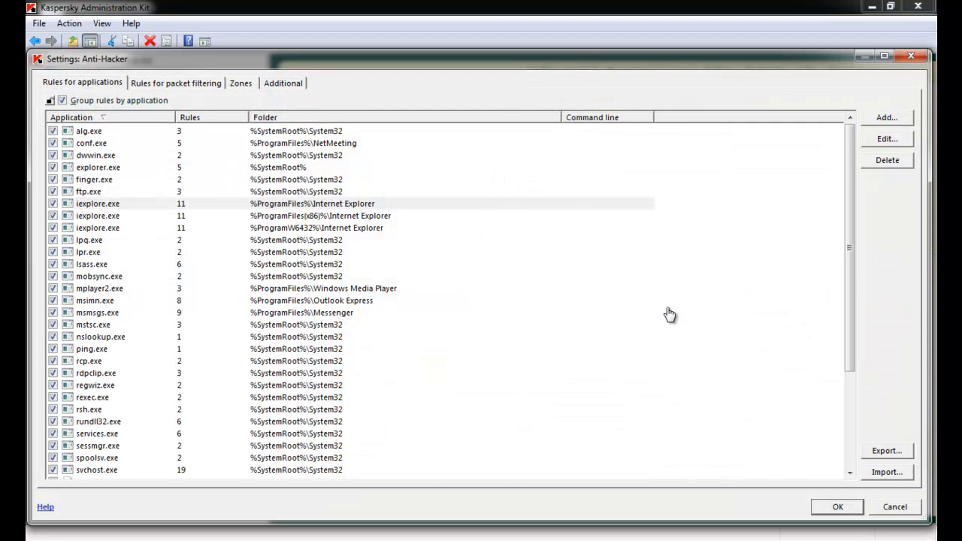
{"action": "mouse_move", "coordinate": [670, 314]}
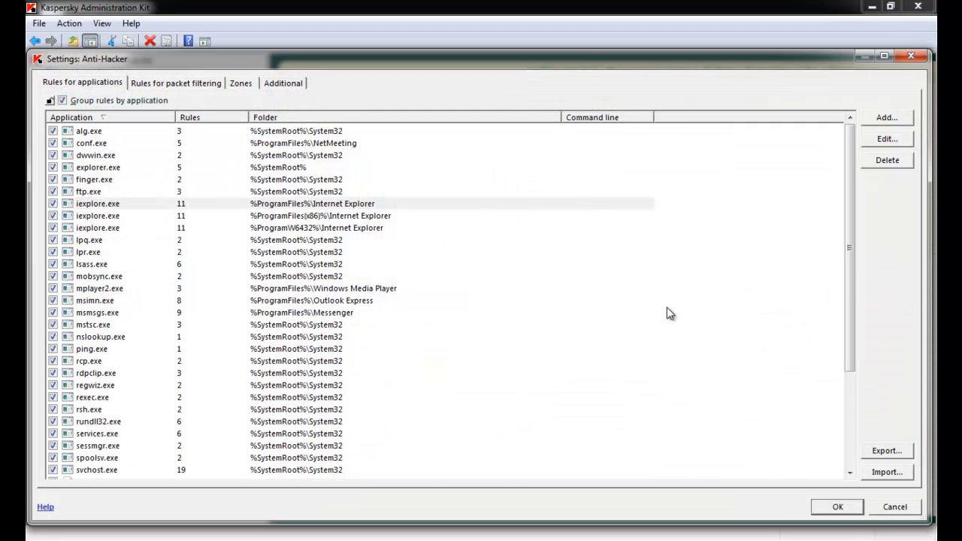
{"action": "mouse_move", "coordinate": [651, 336]}
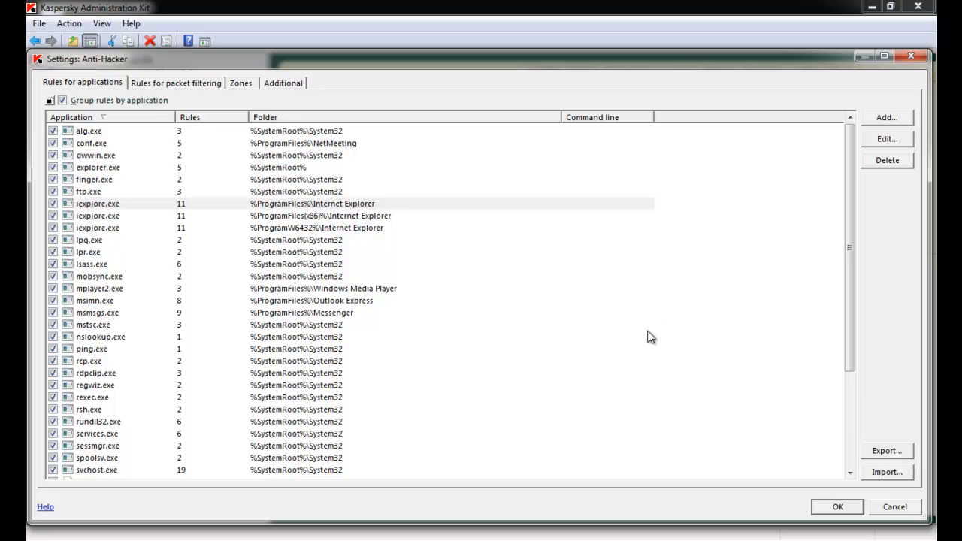
{"action": "mouse_move", "coordinate": [439, 502]}
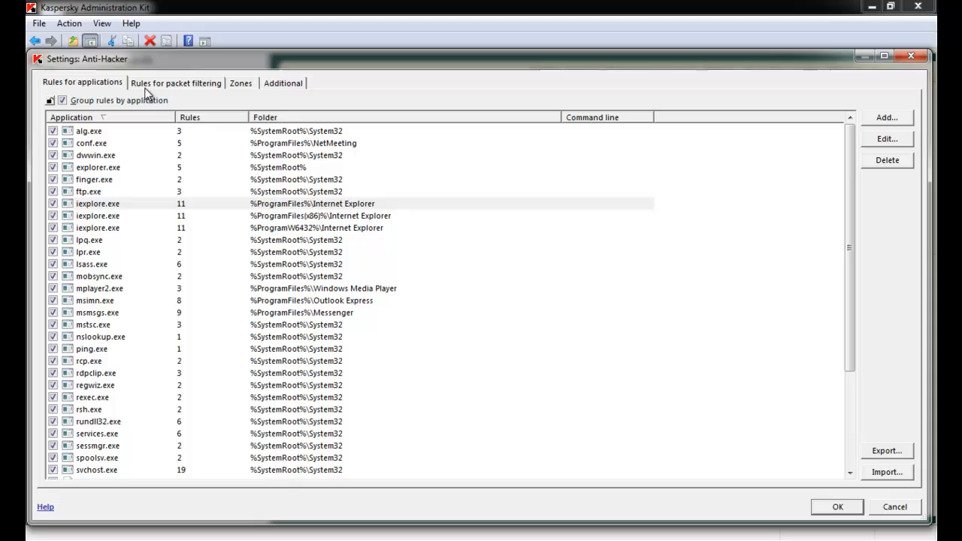
{"action": "mouse_move", "coordinate": [72, 98]}
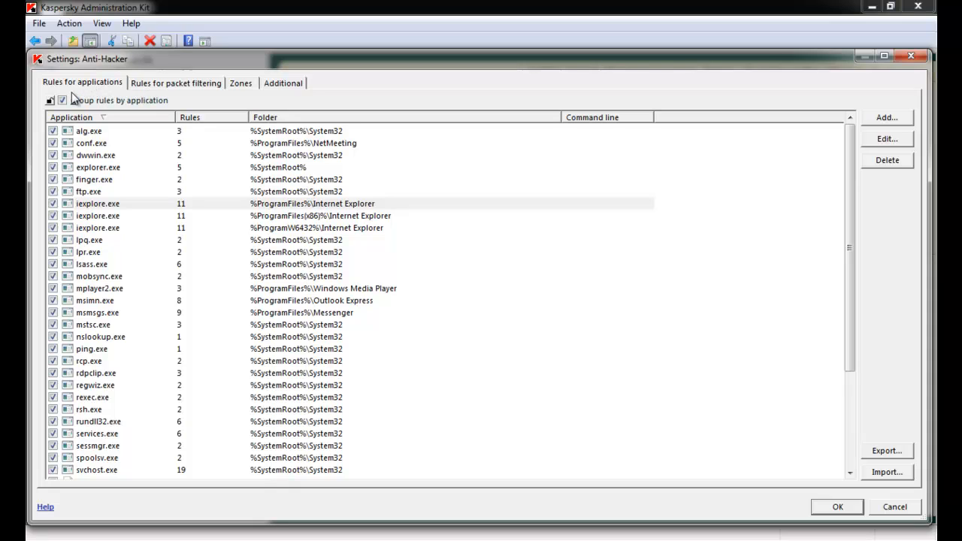
{"action": "mouse_move", "coordinate": [72, 90]}
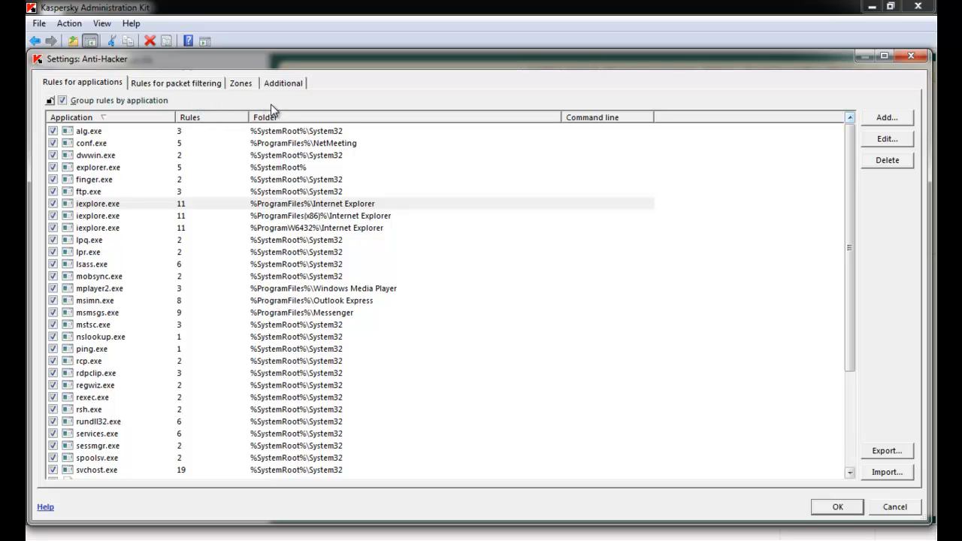
Add a new application with path %SystemRoot%\example.exe to the rules list.
{"action": "left_click", "coordinate": [887, 117]}
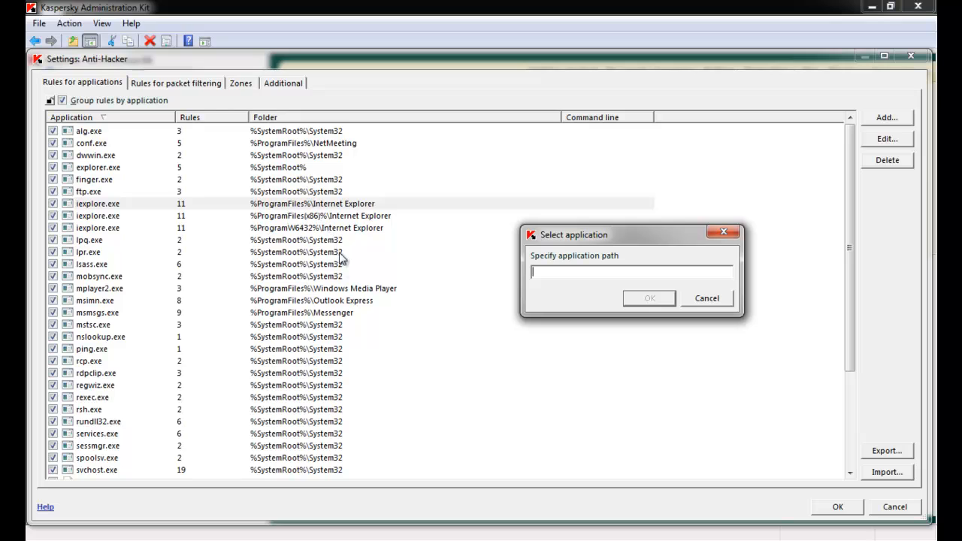
{"action": "type", "text": "%SystemRoot%\\example.exe"}
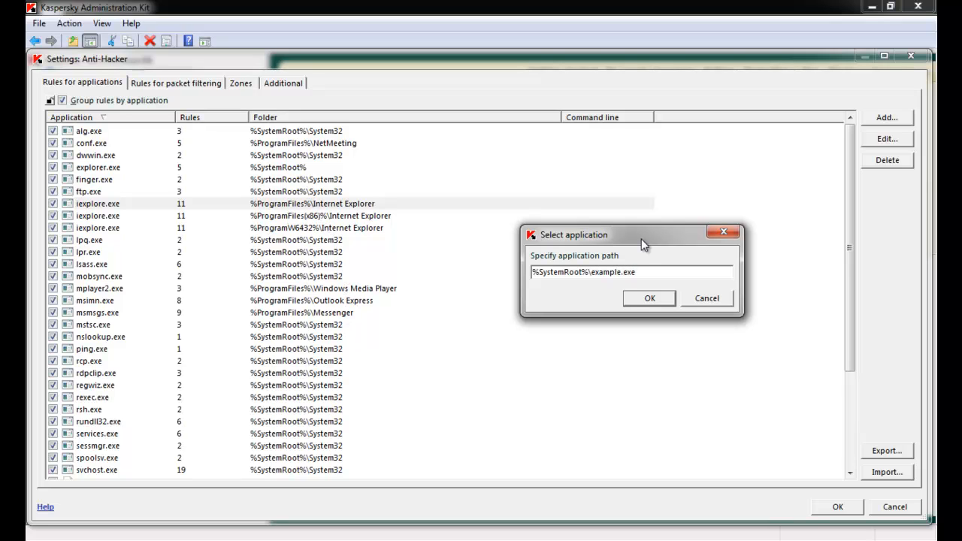
{"action": "left_click", "coordinate": [650, 298]}
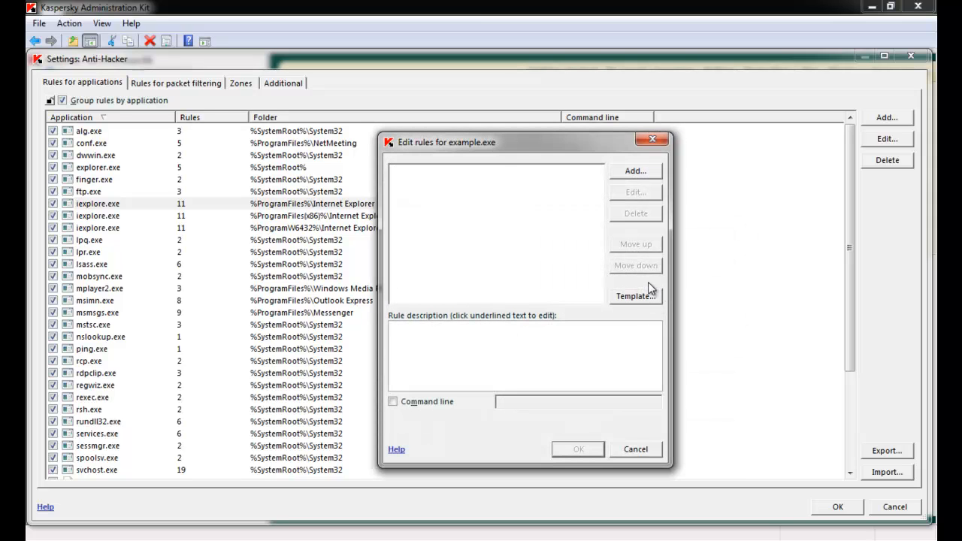
{"action": "mouse_move", "coordinate": [514, 147]}
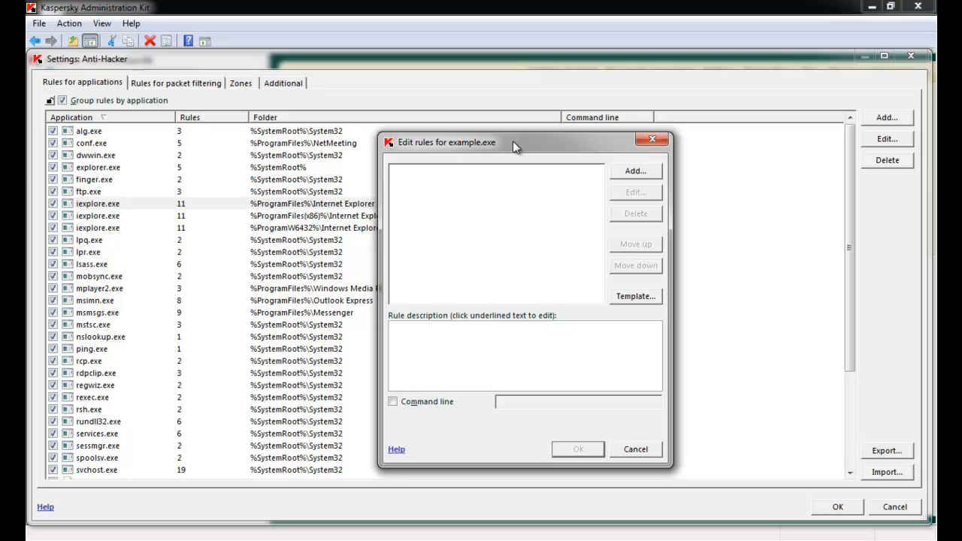
{"action": "mouse_move", "coordinate": [626, 179]}
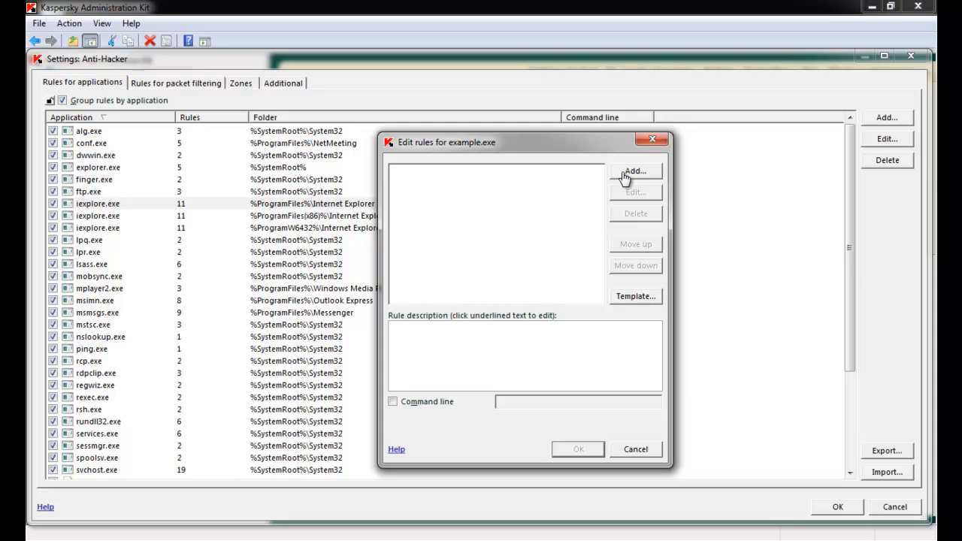
{"action": "mouse_move", "coordinate": [632, 179]}
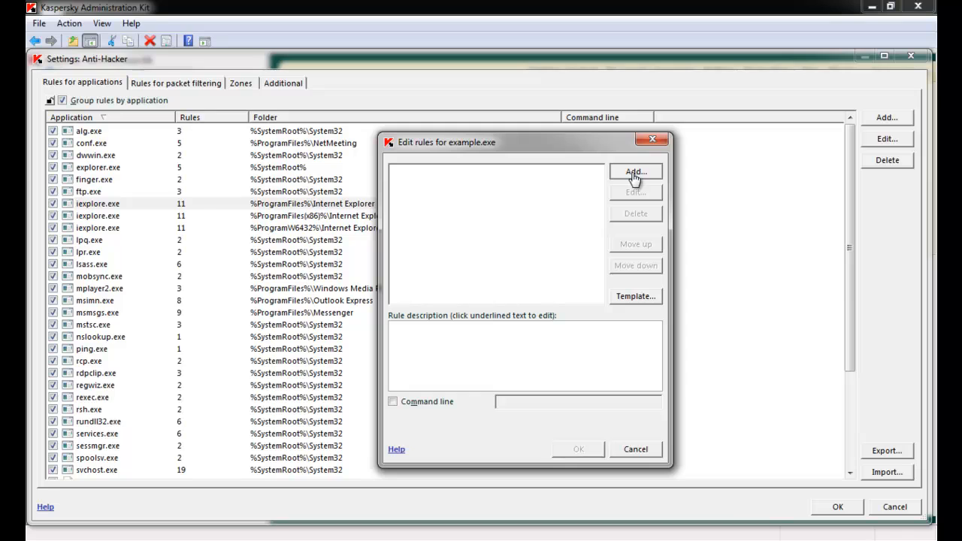
Add a new rule for example.exe named 'Allow local port 4000'.
{"action": "left_click", "coordinate": [635, 172]}
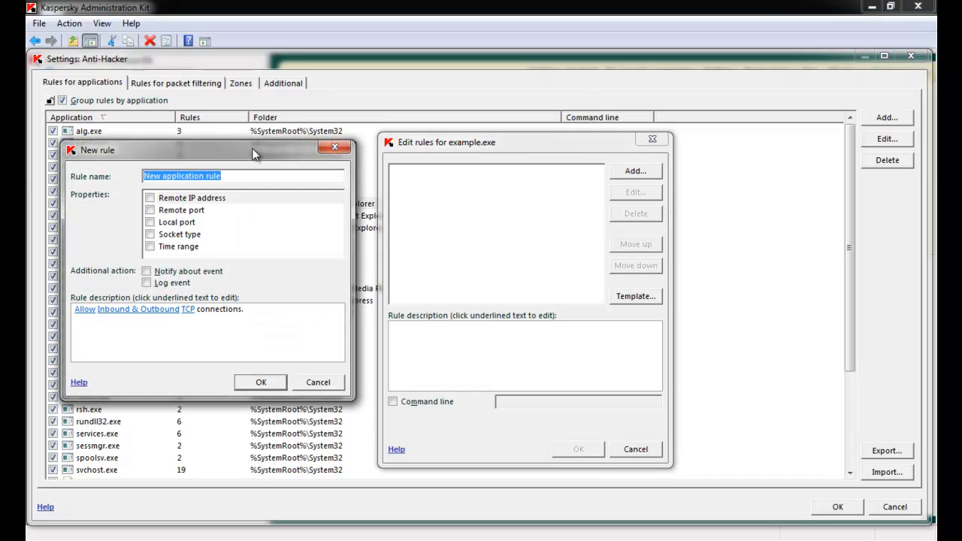
{"action": "type", "text": "Allow local port 4"}
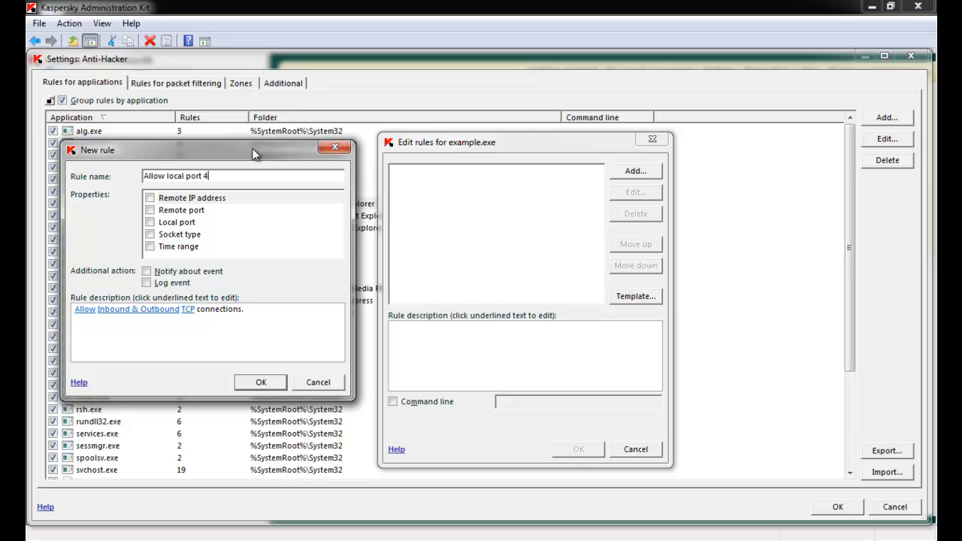
{"action": "type", "text": "000"}
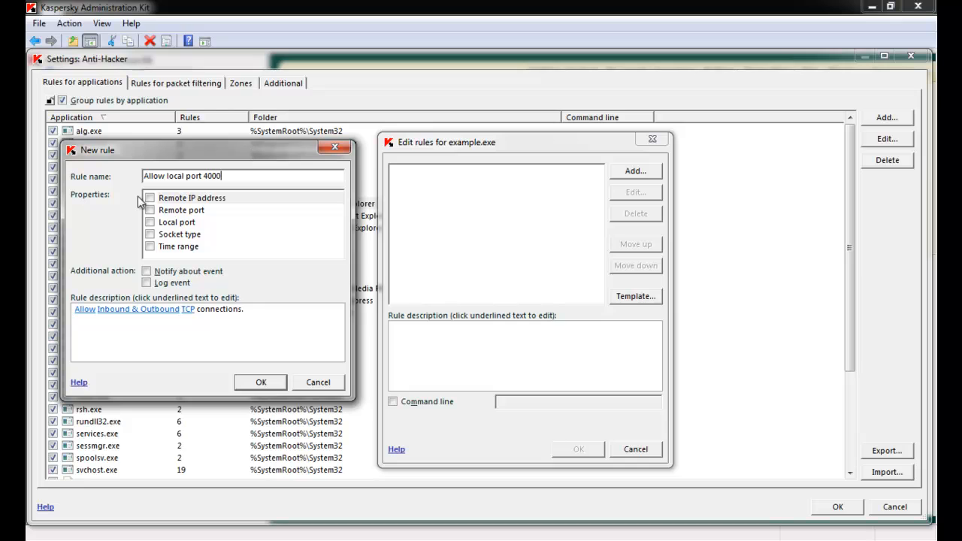
{"action": "mouse_move", "coordinate": [153, 223]}
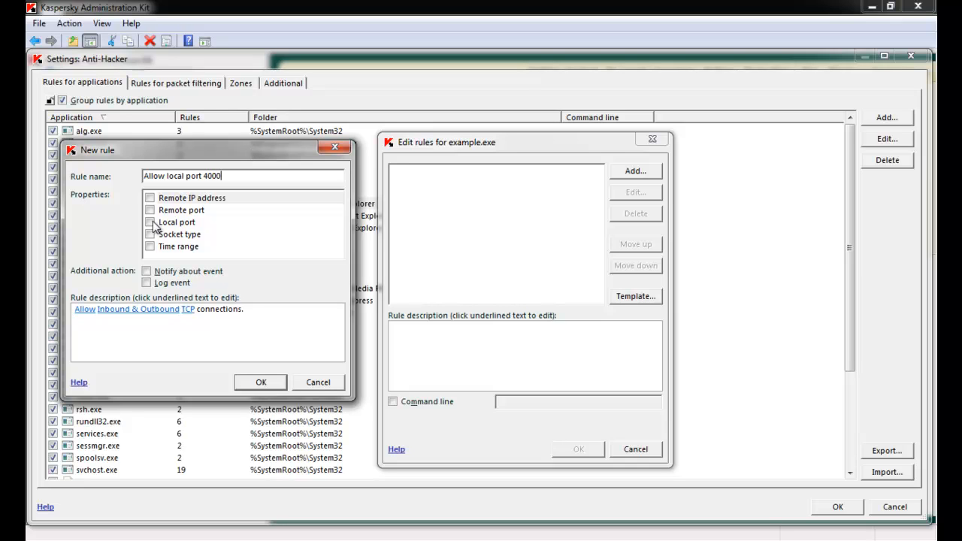
Restrict the rule to local port 4000 and confirm it.
{"action": "left_click", "coordinate": [150, 223]}
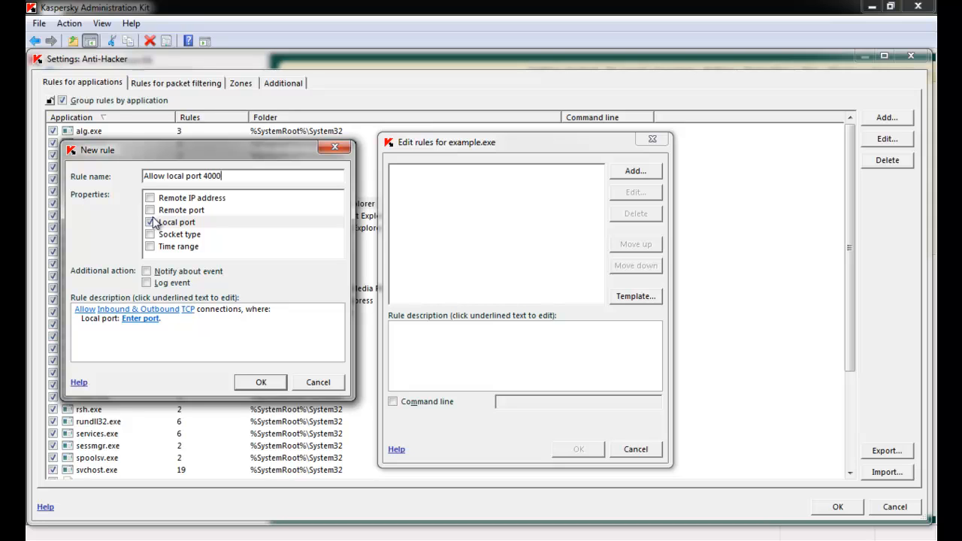
{"action": "left_click", "coordinate": [151, 222]}
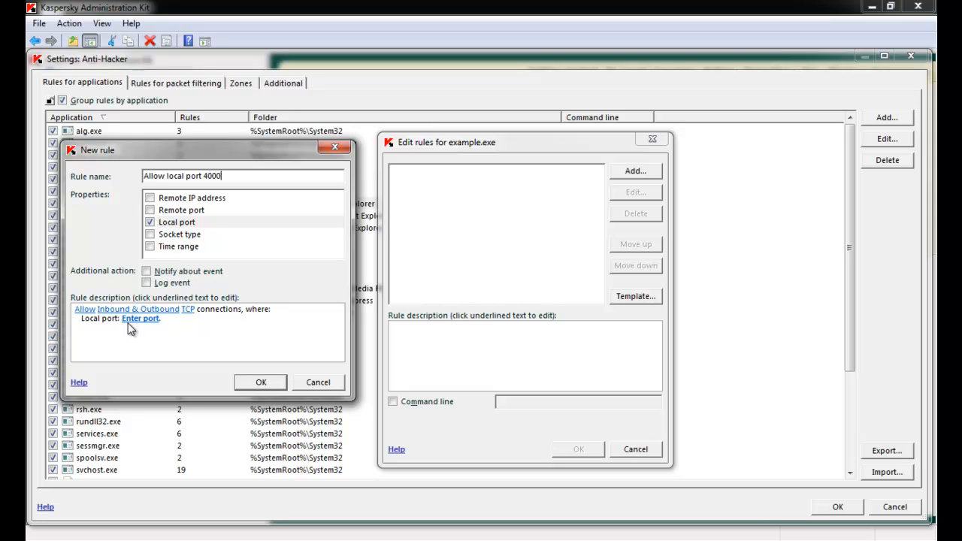
{"action": "left_click", "coordinate": [141, 319]}
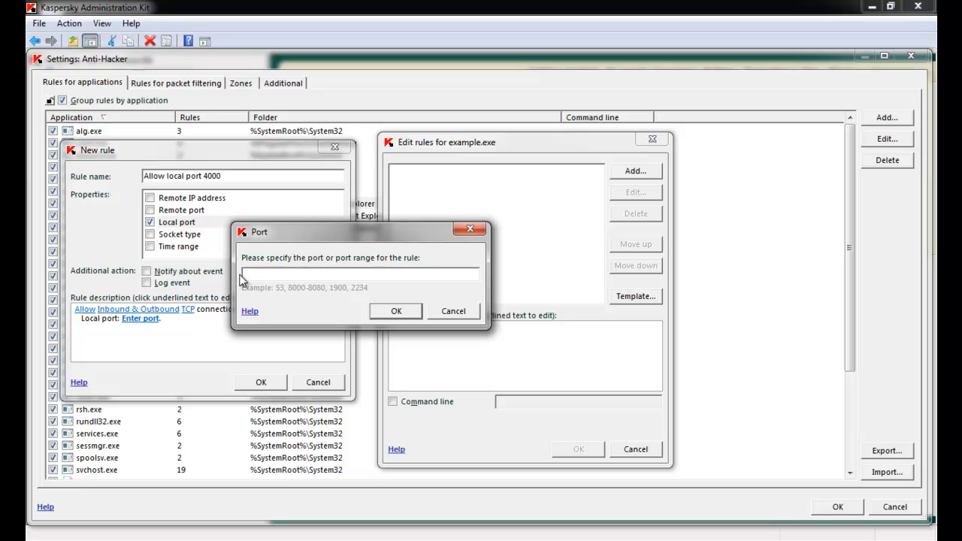
{"action": "type", "text": "4000"}
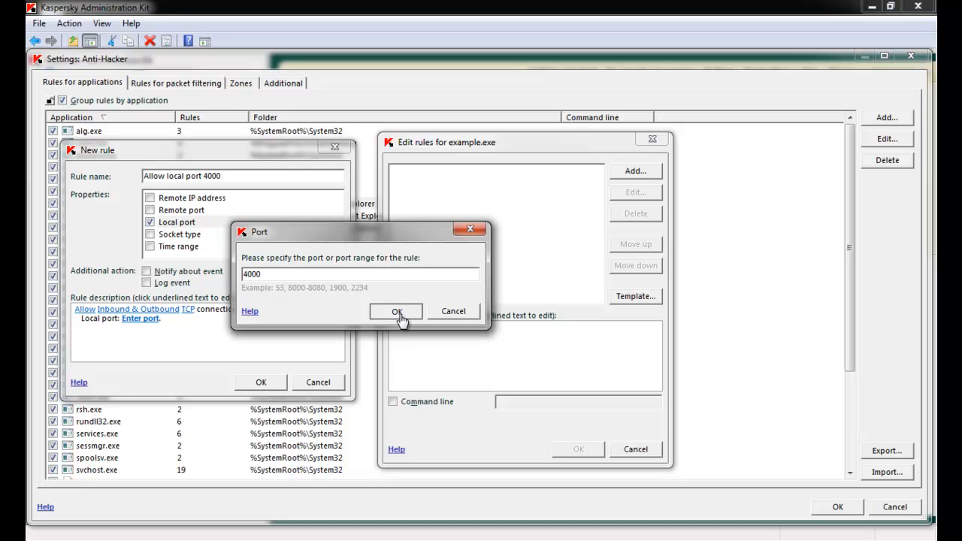
{"action": "left_click", "coordinate": [397, 311]}
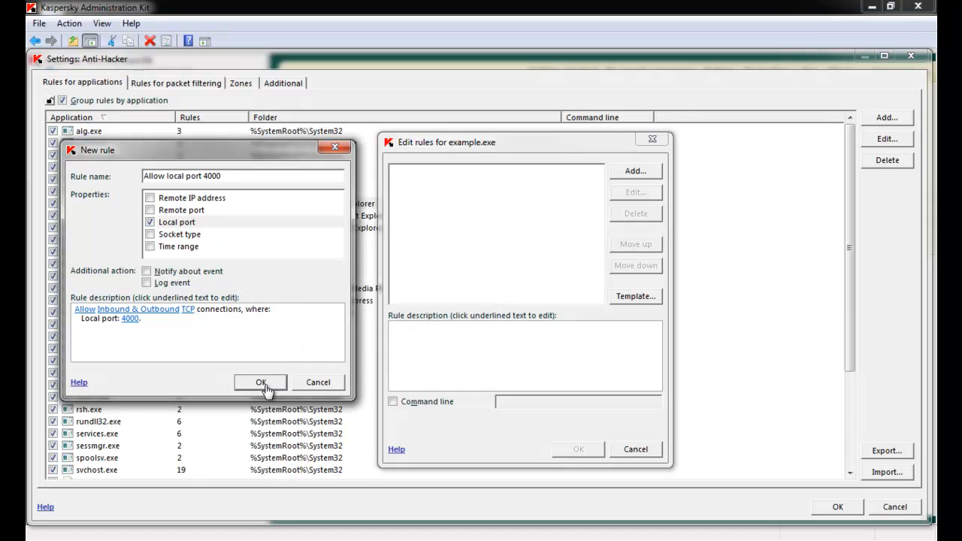
{"action": "left_click", "coordinate": [261, 383]}
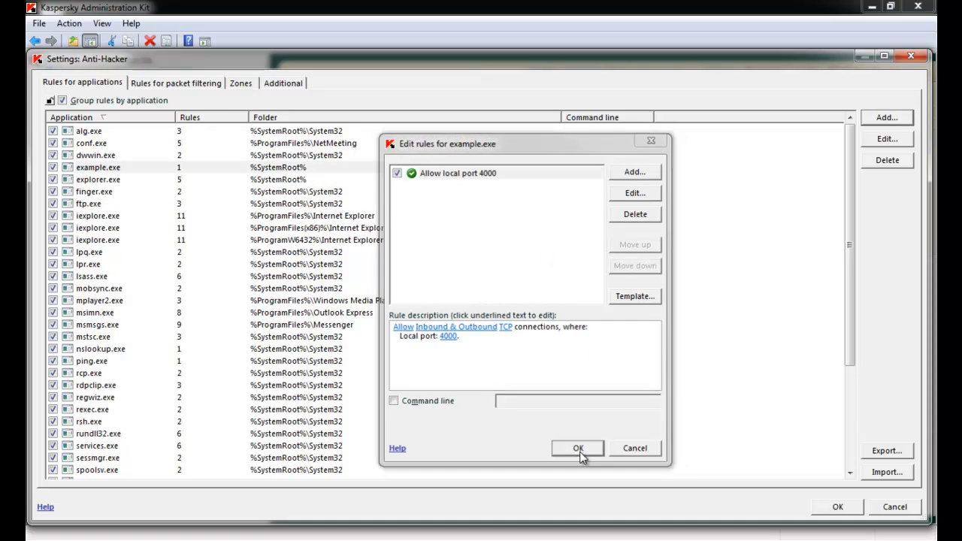
{"action": "left_click", "coordinate": [577, 448]}
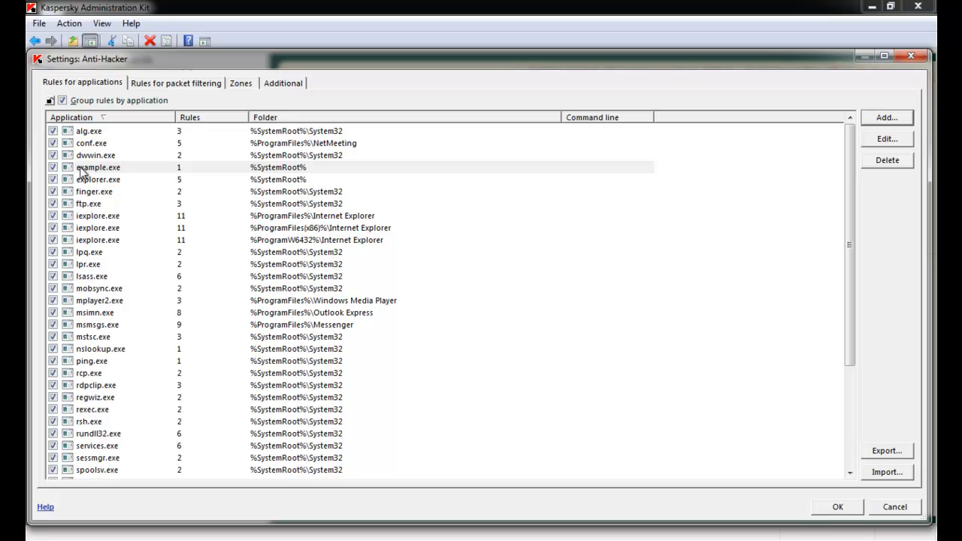
{"action": "mouse_move", "coordinate": [162, 89]}
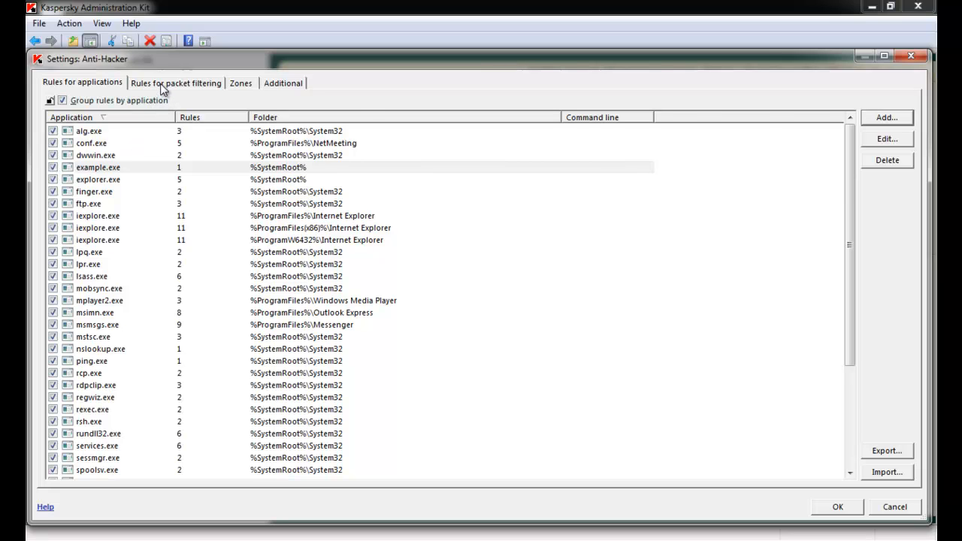
{"action": "left_click", "coordinate": [176, 83]}
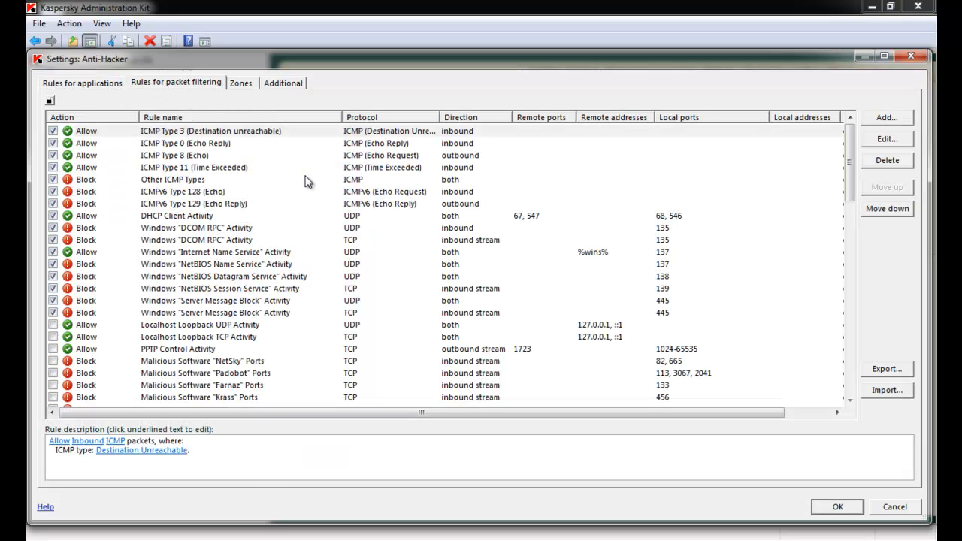
{"action": "mouse_move", "coordinate": [397, 105]}
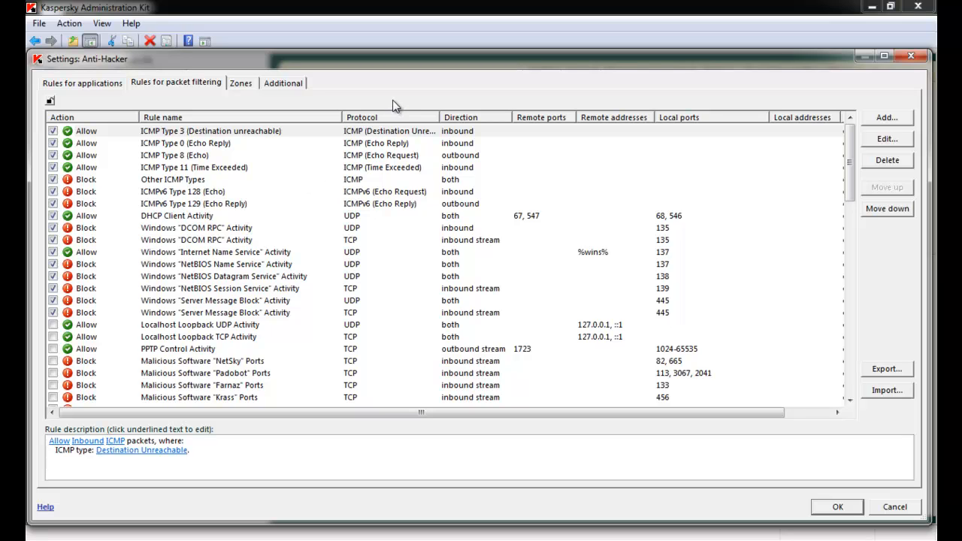
{"action": "mouse_move", "coordinate": [299, 109]}
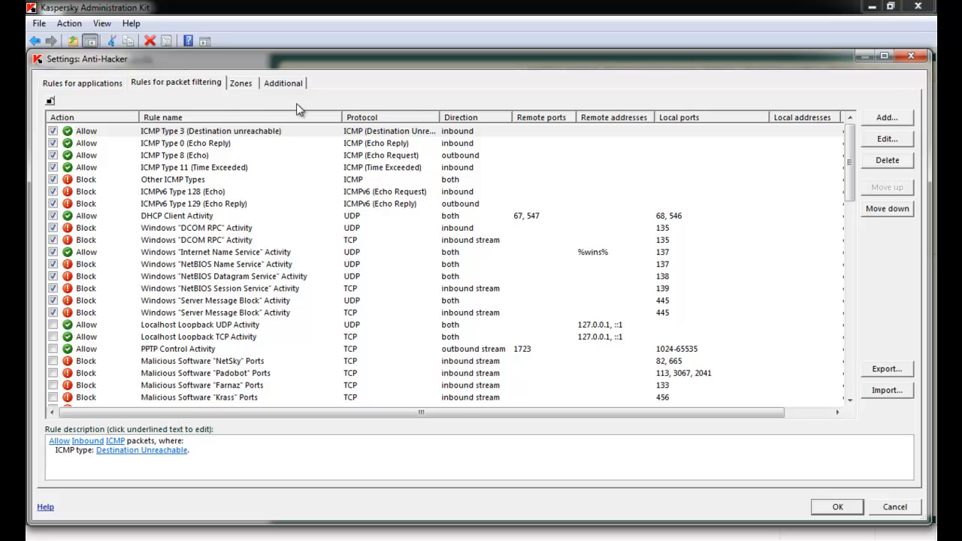
{"action": "mouse_move", "coordinate": [538, 106]}
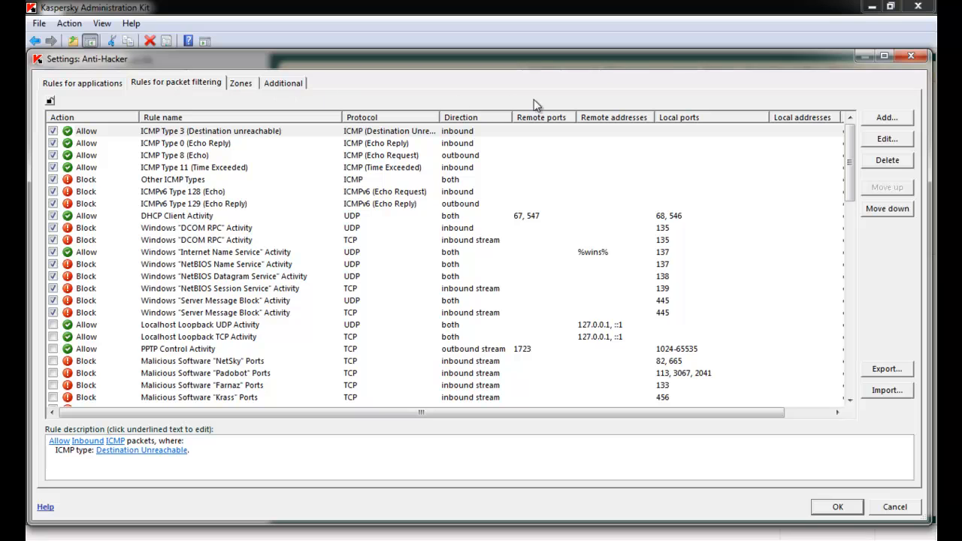
Add a packet rule named 'Allow all local port 4001' restricted to local port 4001.
{"action": "left_click", "coordinate": [887, 118]}
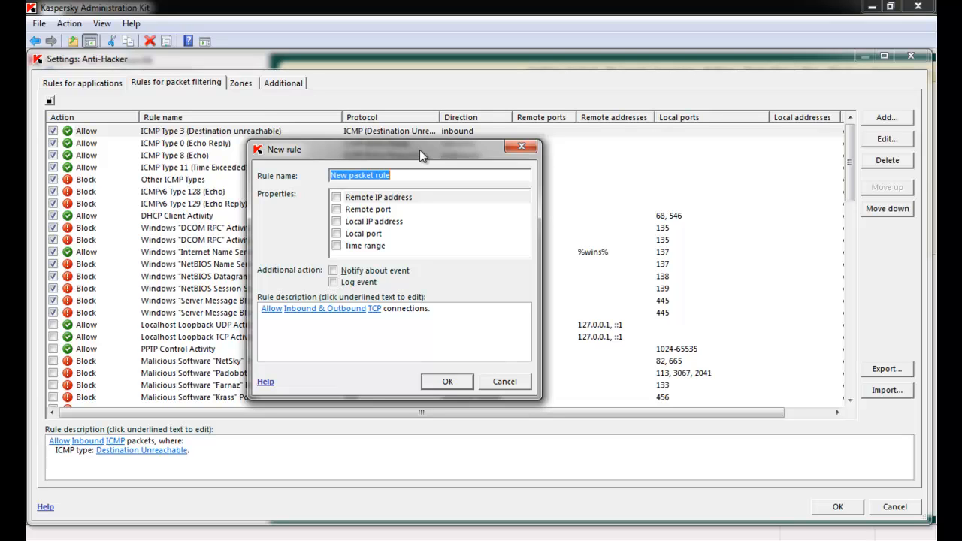
{"action": "type", "text": "Allow all traffic on"}
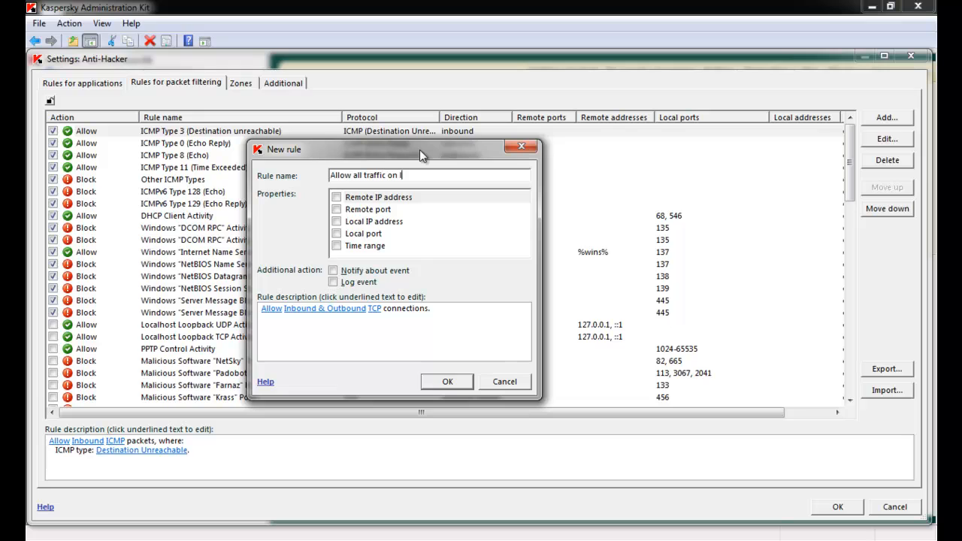
{"action": "type", "text": "local port 4001"}
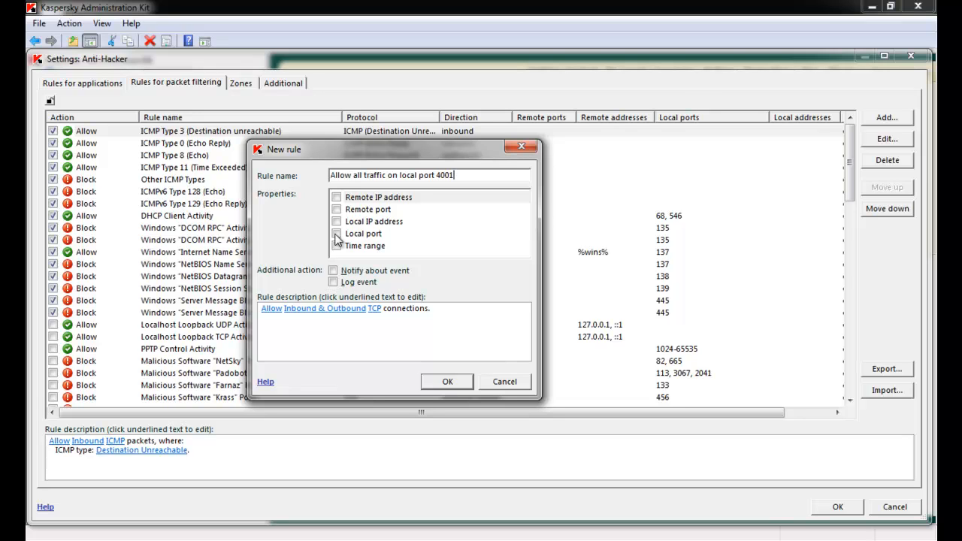
{"action": "left_click", "coordinate": [337, 235]}
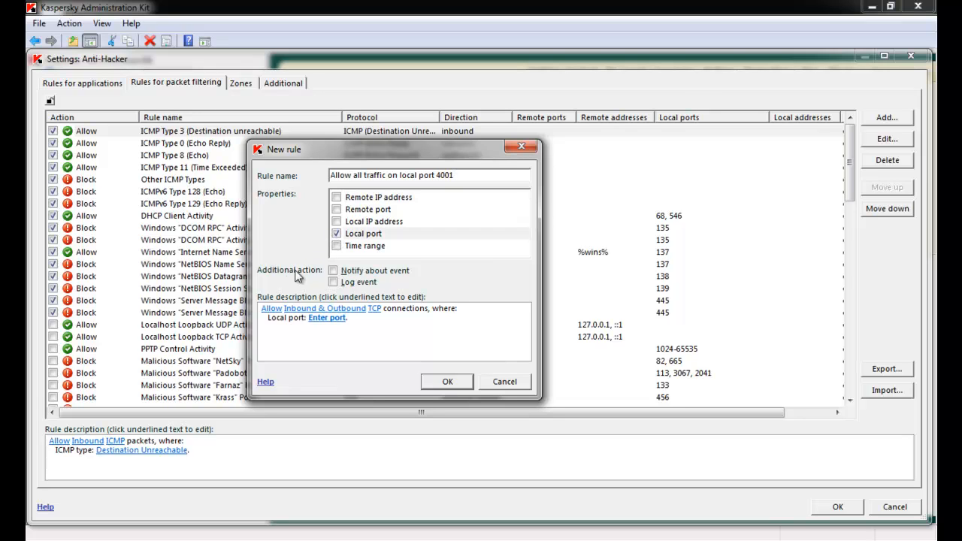
{"action": "mouse_move", "coordinate": [309, 304]}
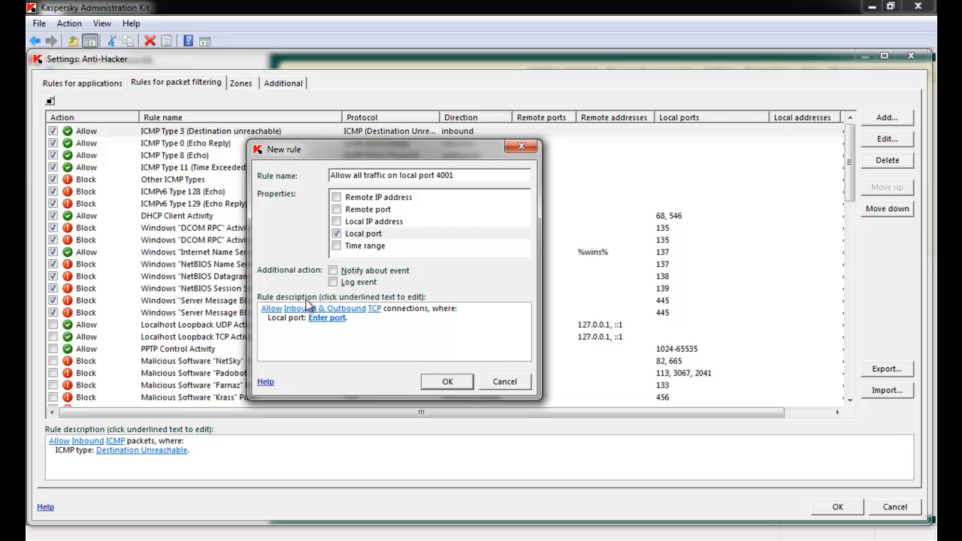
{"action": "left_click", "coordinate": [326, 317]}
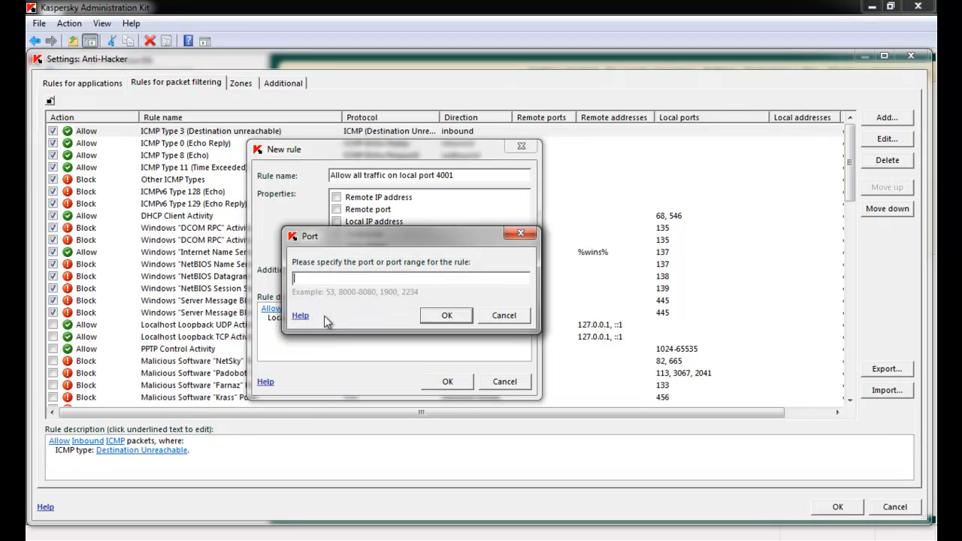
{"action": "type", "text": "4001"}
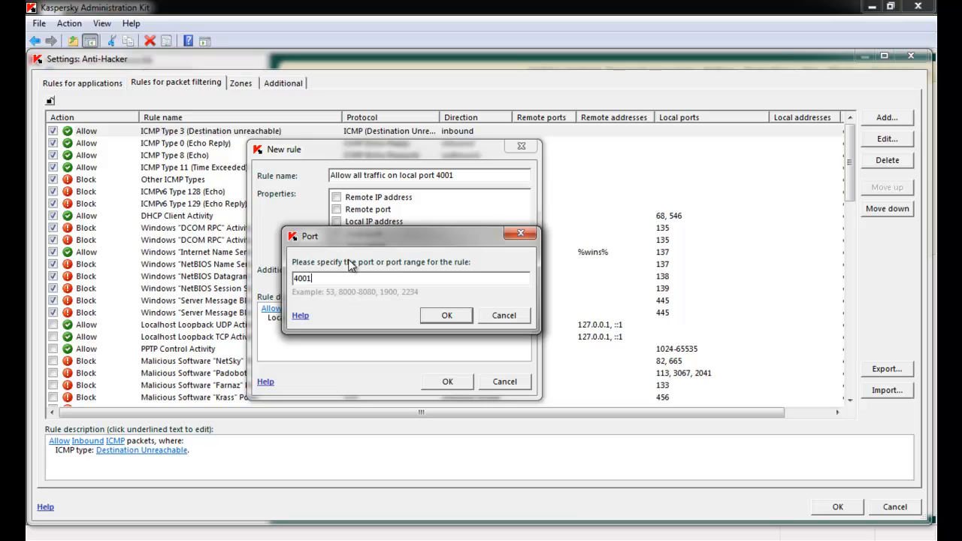
{"action": "left_click", "coordinate": [445, 315]}
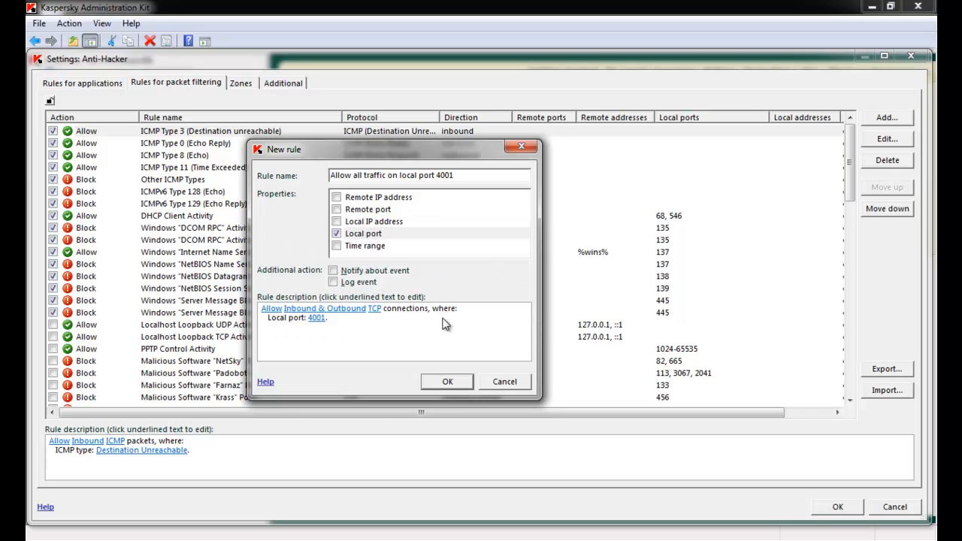
{"action": "mouse_move", "coordinate": [439, 355]}
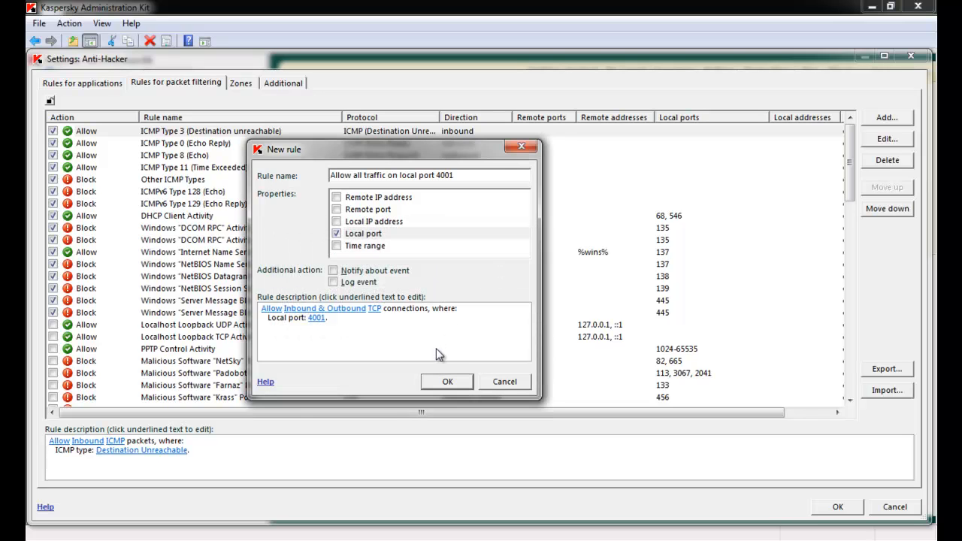
{"action": "mouse_move", "coordinate": [417, 346]}
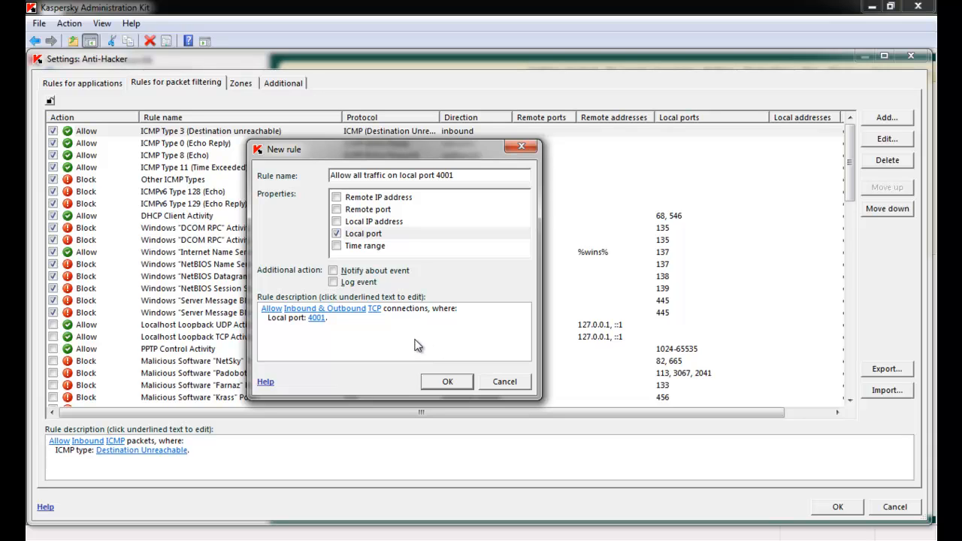
{"action": "mouse_move", "coordinate": [403, 233]}
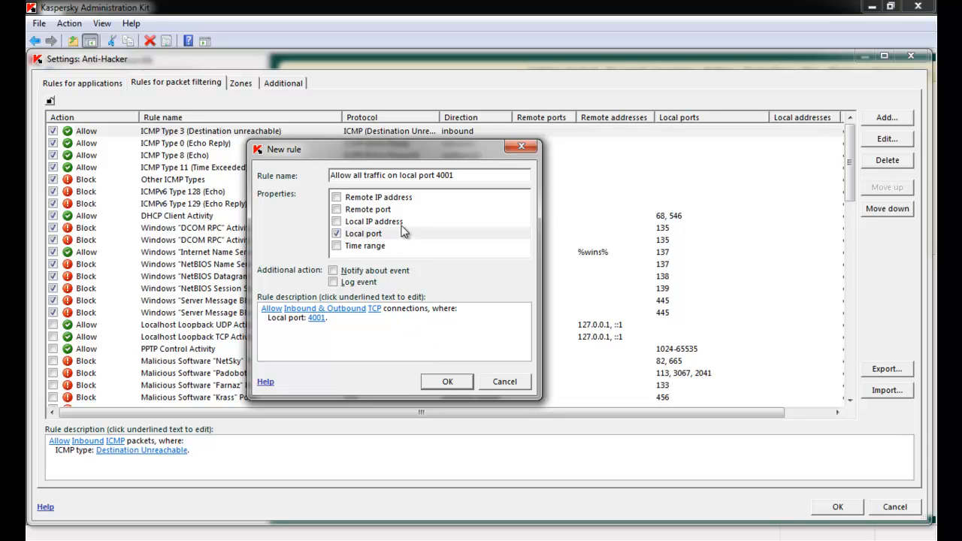
{"action": "mouse_move", "coordinate": [391, 246]}
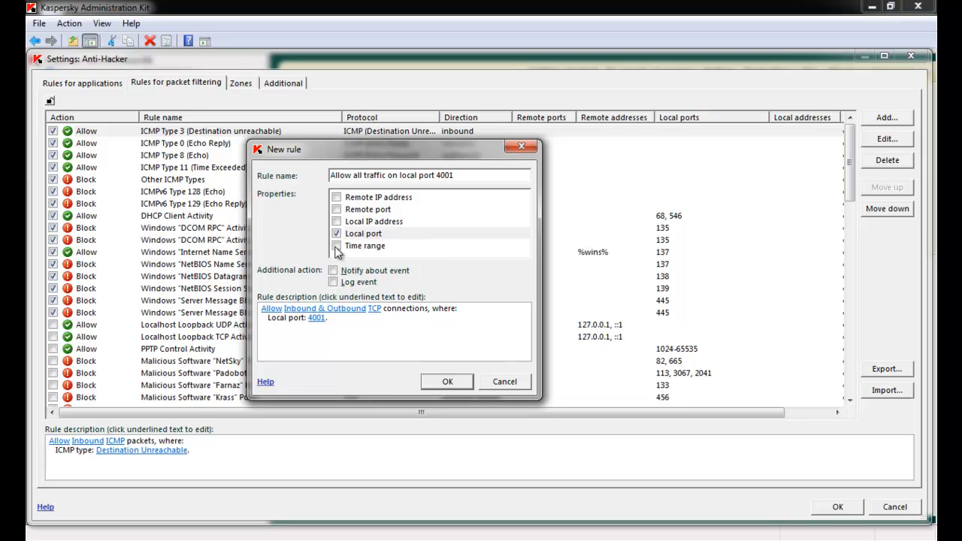
Limit the rule to the 12:00 AM–12:30 AM time range and confirm it.
{"action": "left_click", "coordinate": [337, 247]}
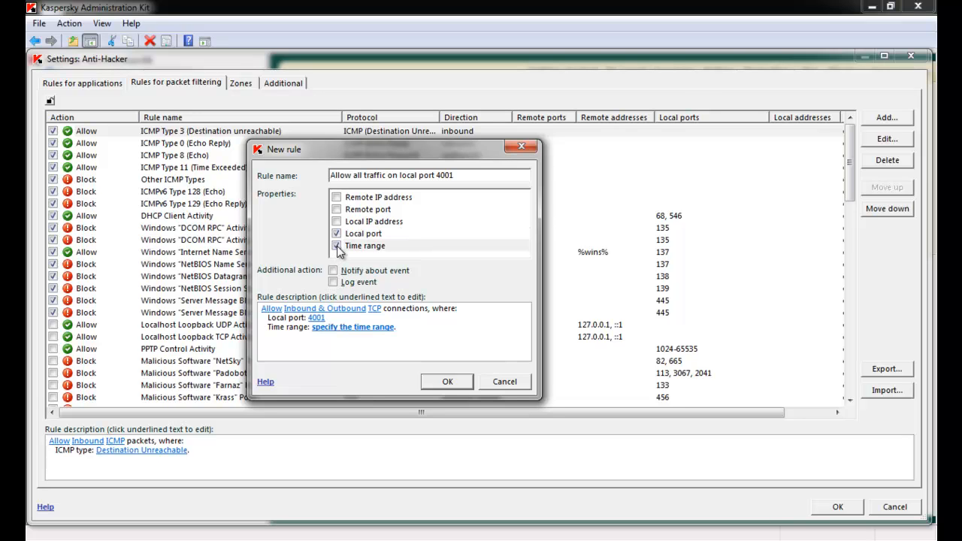
{"action": "left_click", "coordinate": [337, 246]}
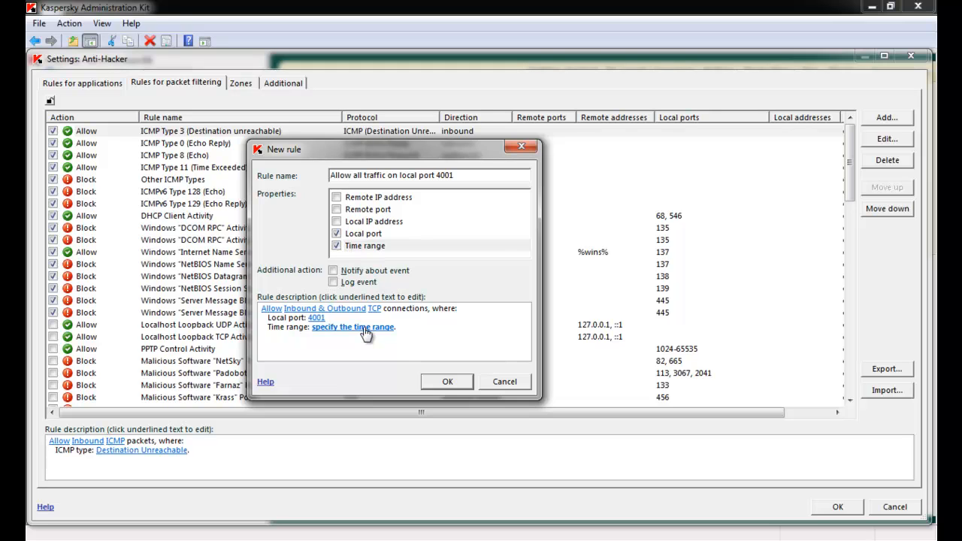
{"action": "left_click", "coordinate": [352, 326]}
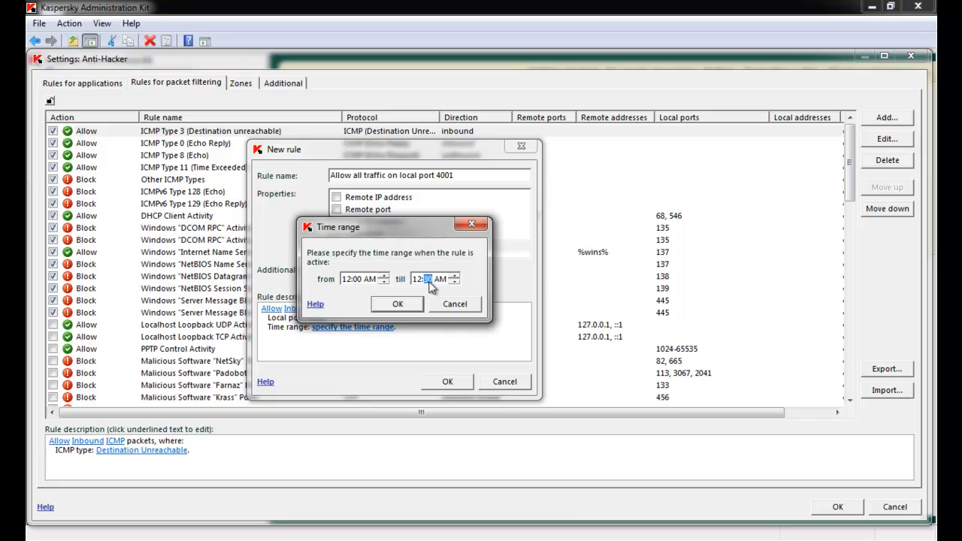
{"action": "left_click", "coordinate": [397, 303]}
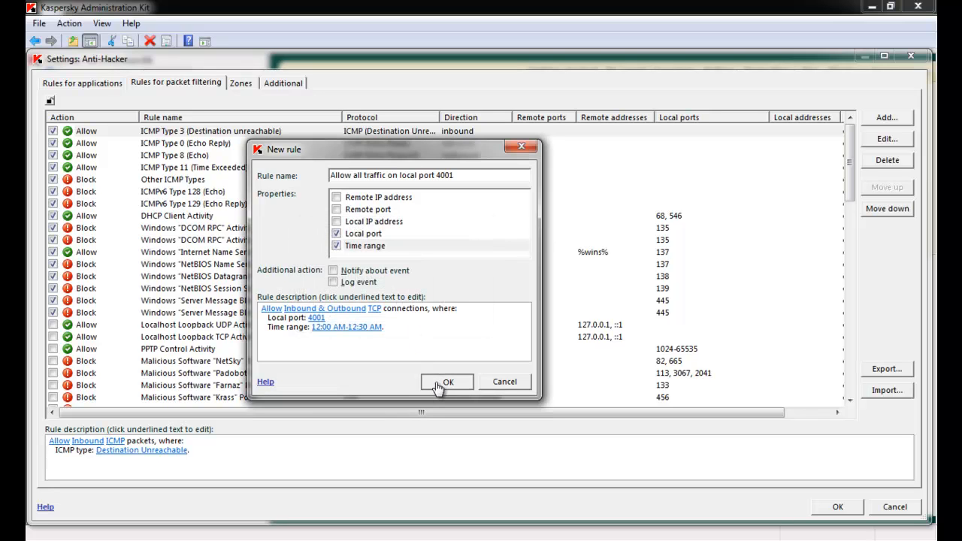
{"action": "left_click", "coordinate": [446, 382]}
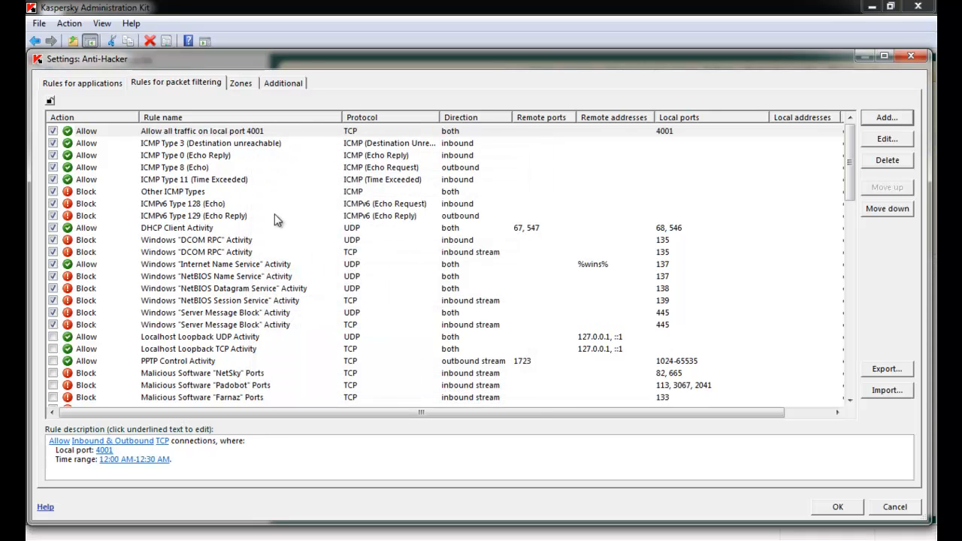
{"action": "mouse_move", "coordinate": [118, 141]}
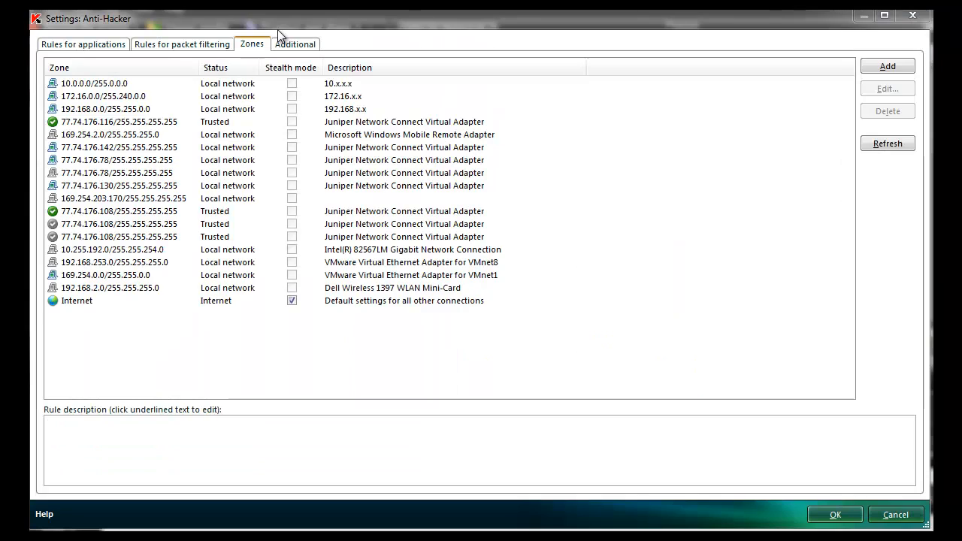
{"action": "mouse_move", "coordinate": [257, 62]}
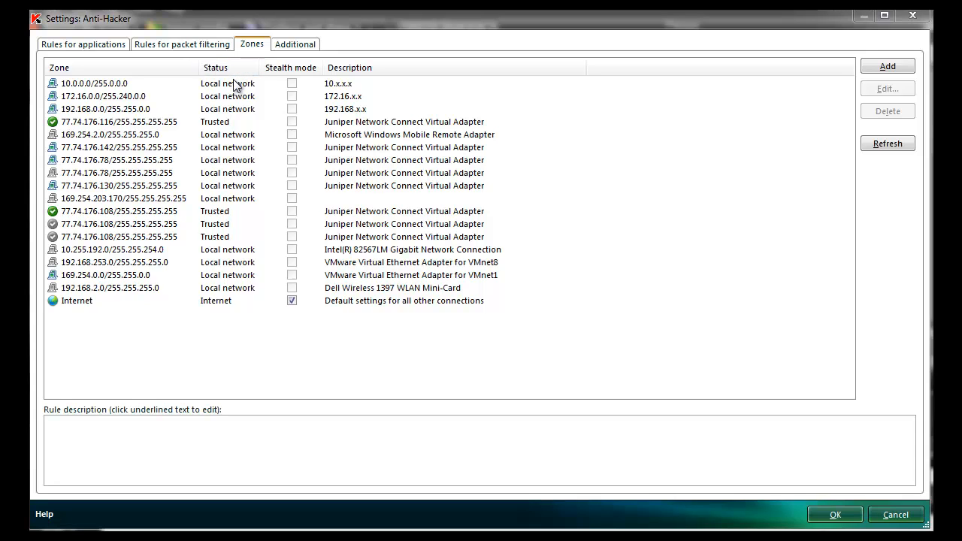
{"action": "mouse_move", "coordinate": [228, 315]}
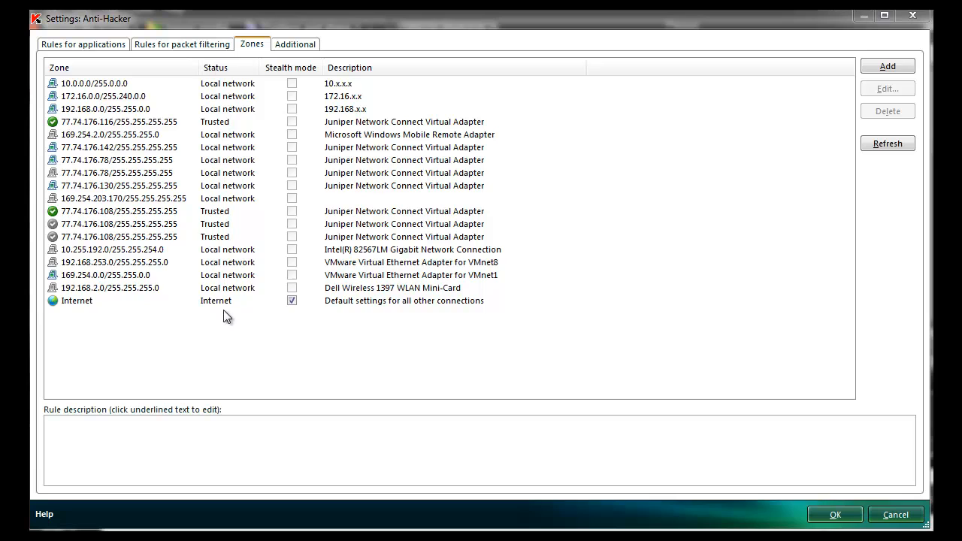
{"action": "mouse_move", "coordinate": [292, 111]}
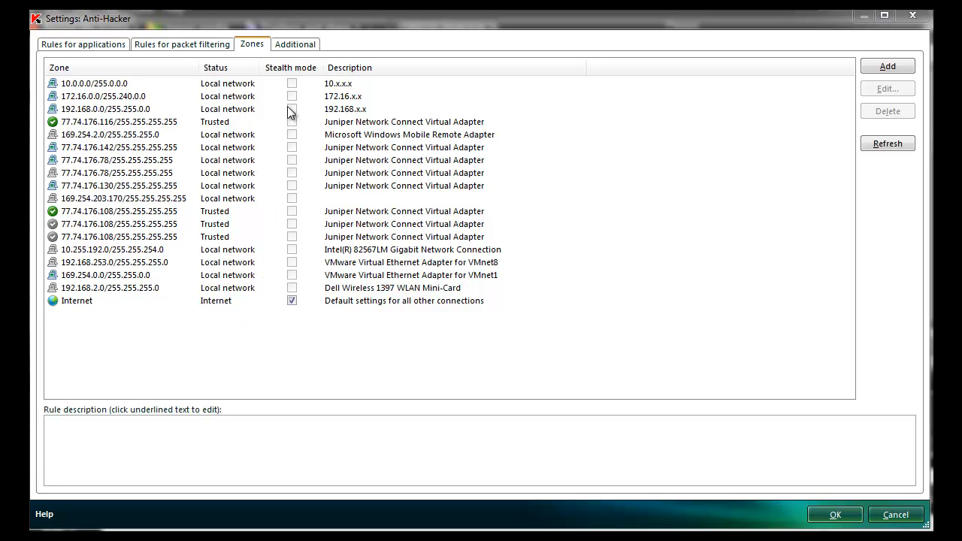
{"action": "mouse_move", "coordinate": [293, 99]}
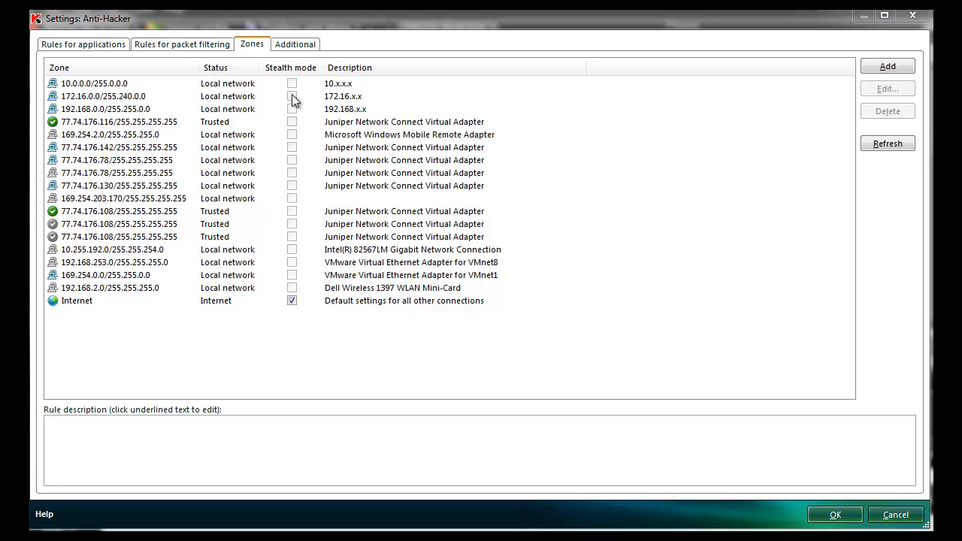
{"action": "left_click", "coordinate": [294, 43]}
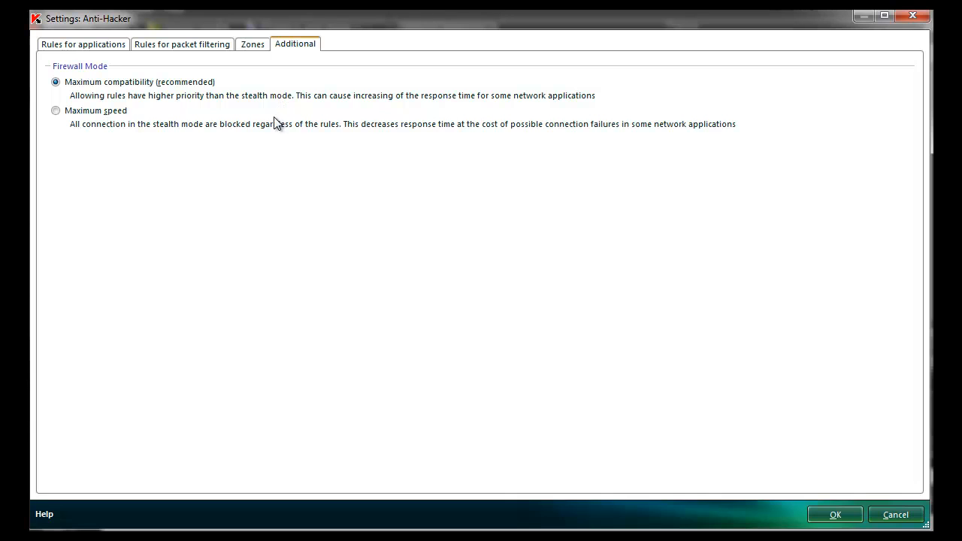
{"action": "mouse_move", "coordinate": [246, 135]}
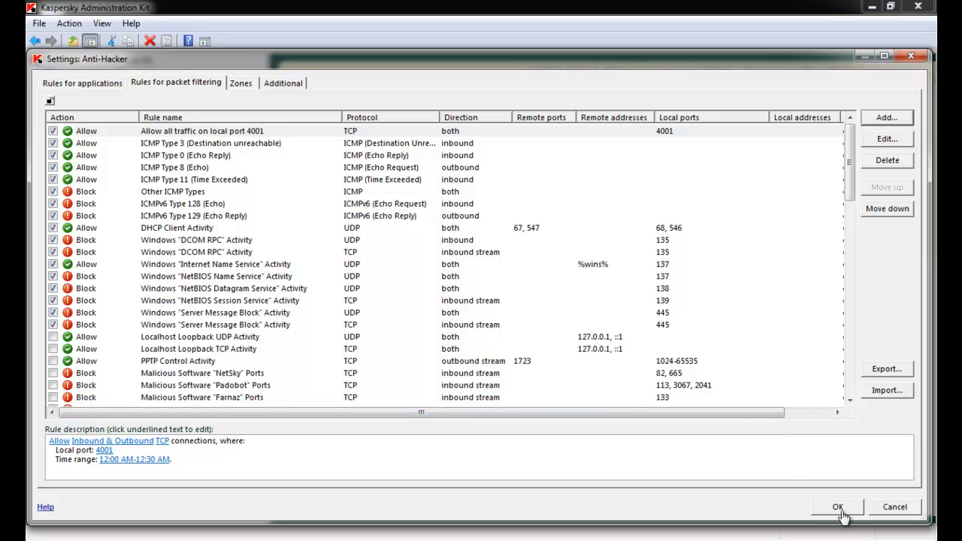
Confirm the Anti-Hacker settings, apply them to the policy and close its properties.
{"action": "left_click", "coordinate": [837, 507]}
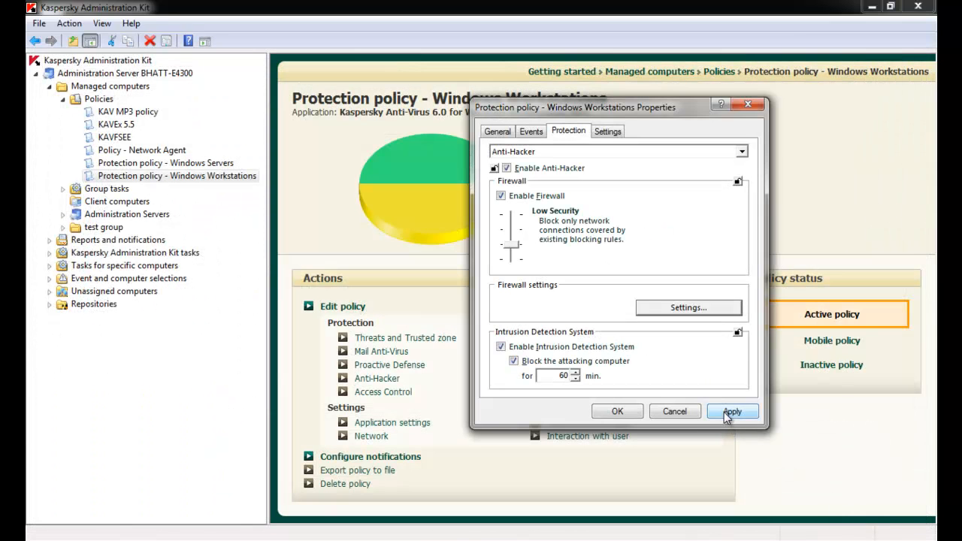
{"action": "left_click", "coordinate": [732, 412]}
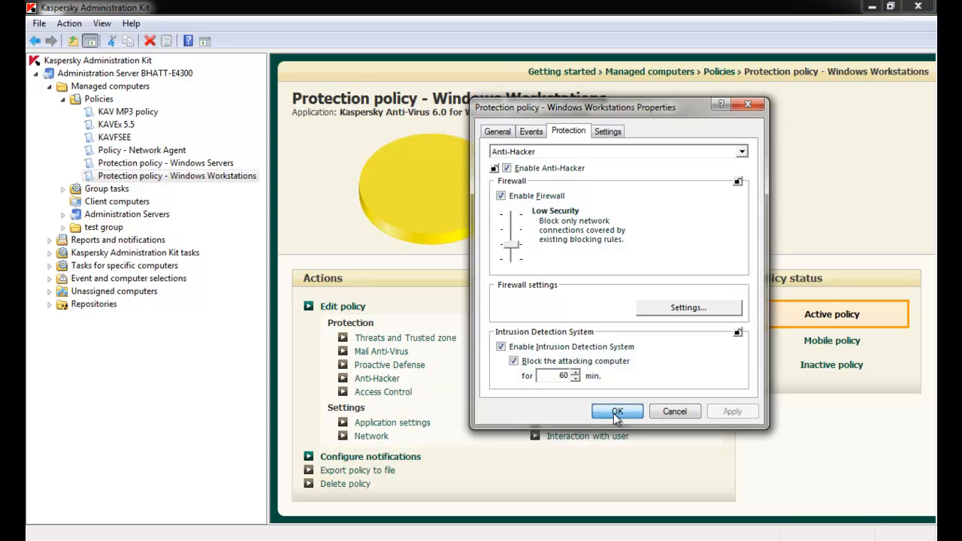
{"action": "left_click", "coordinate": [616, 411]}
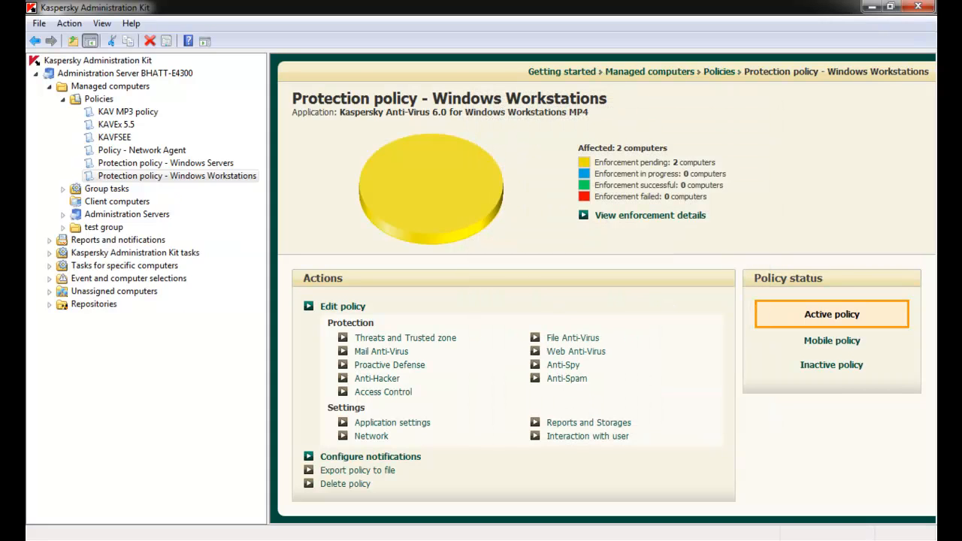